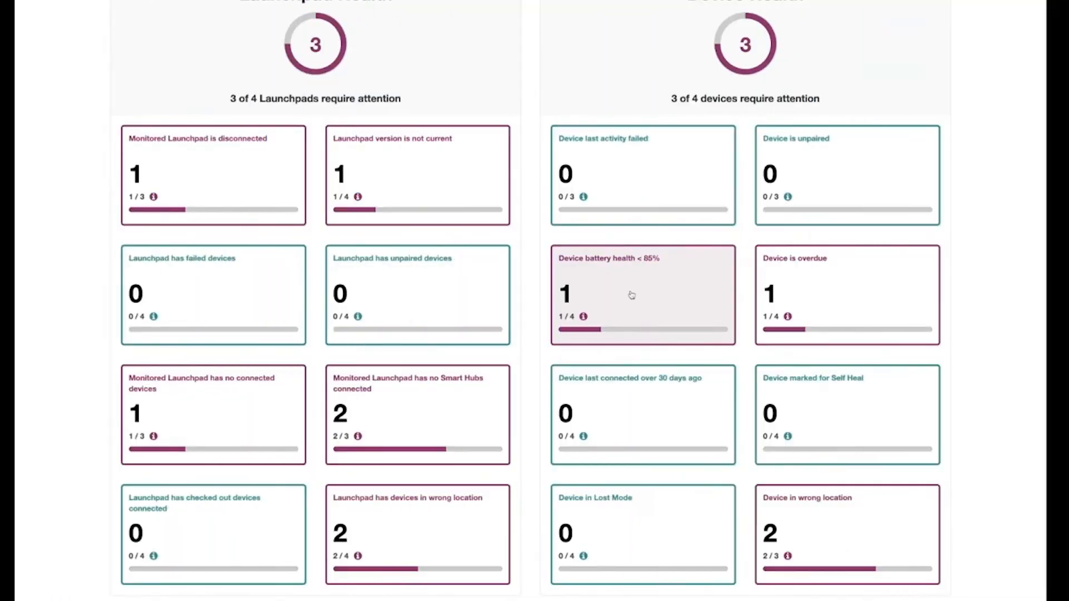
mouse_move(701, 277)
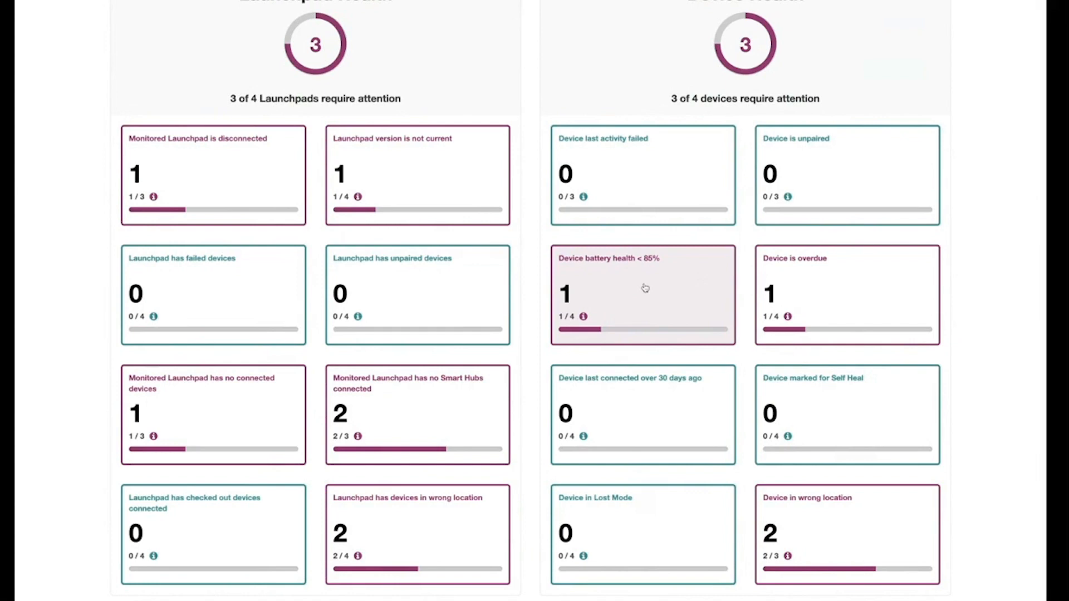
mouse_move(634, 289)
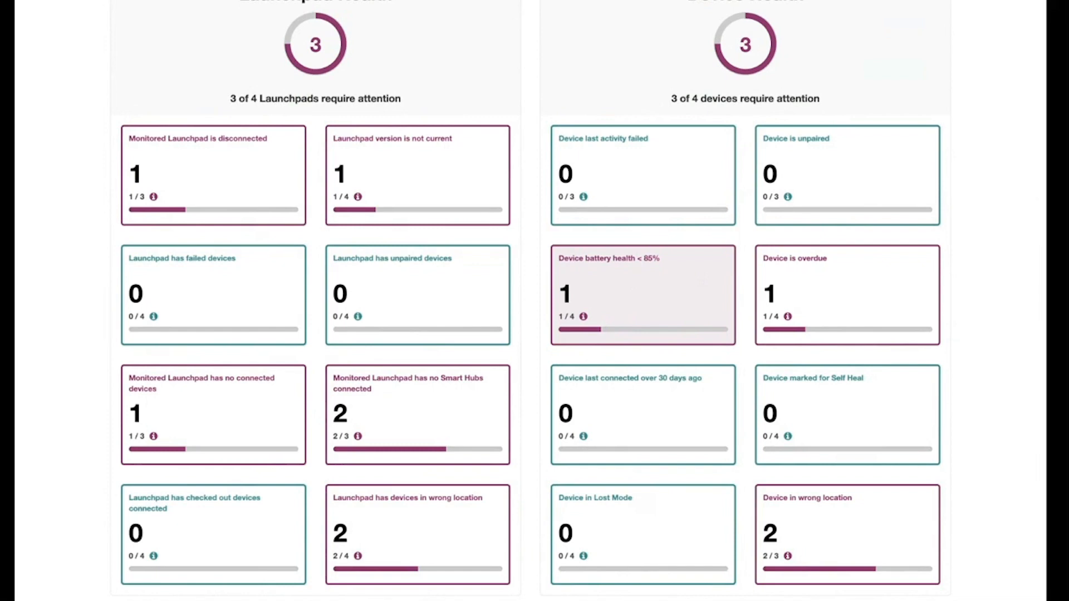
mouse_move(621, 292)
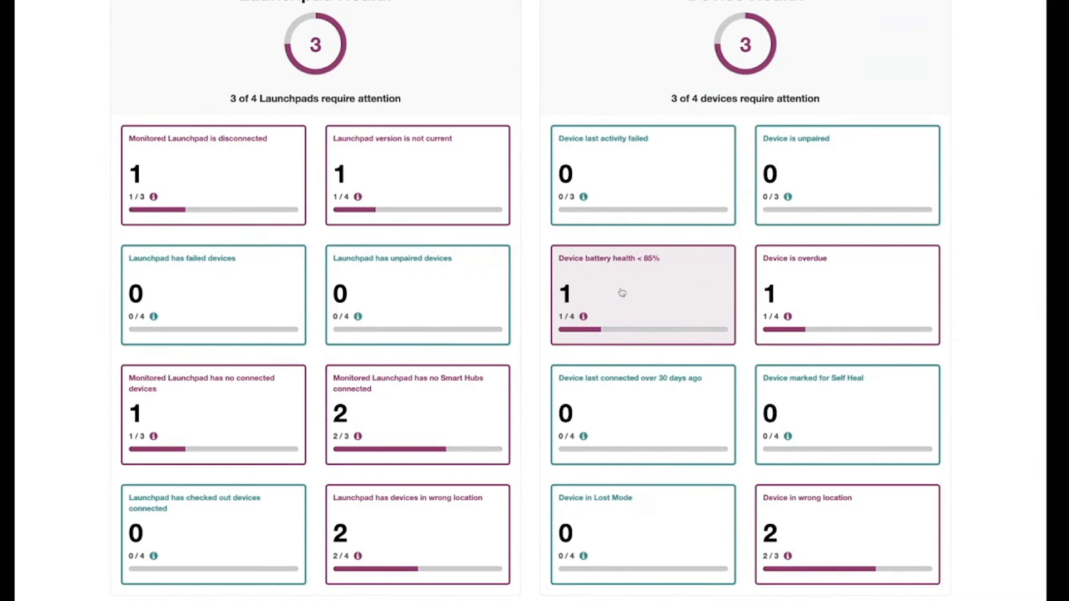
Filter the Devices list by the 'Device battery health < 85%' tile, leaving one iPhone
left_click(641, 293)
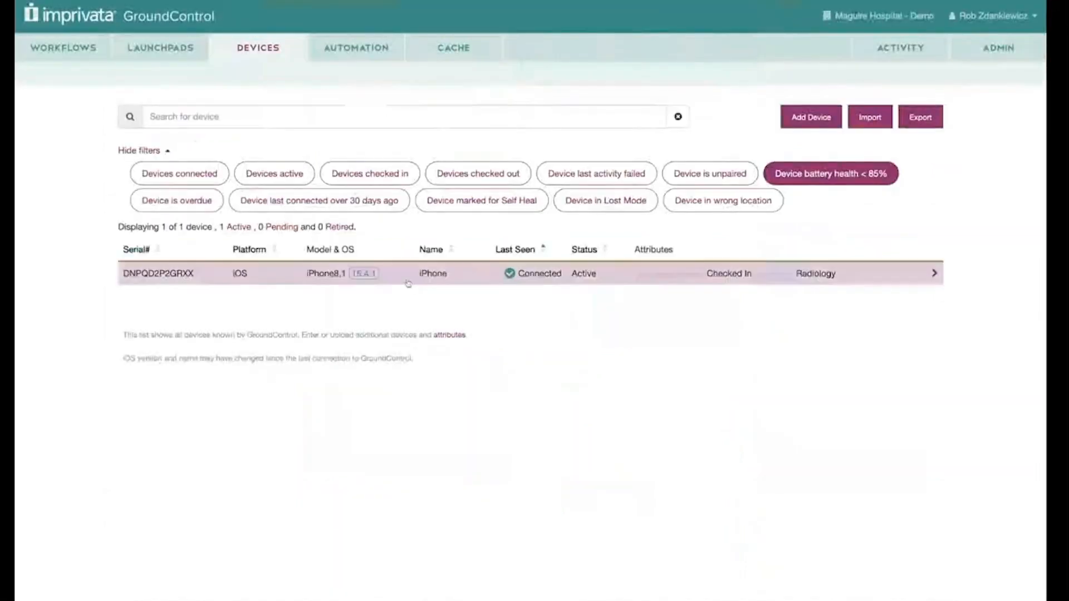
Open the details of the iPhone showing 82% battery health and 738 cycles
left_click(432, 274)
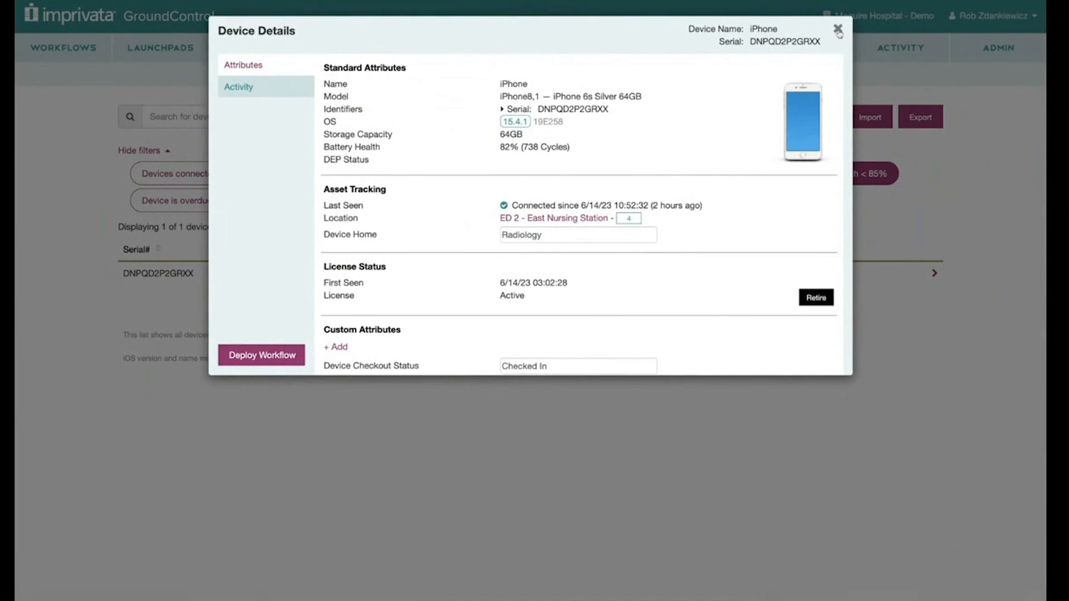
Close the iPhone's Device Details and scroll down to the dashboard's Device Health tiles
left_click(838, 32)
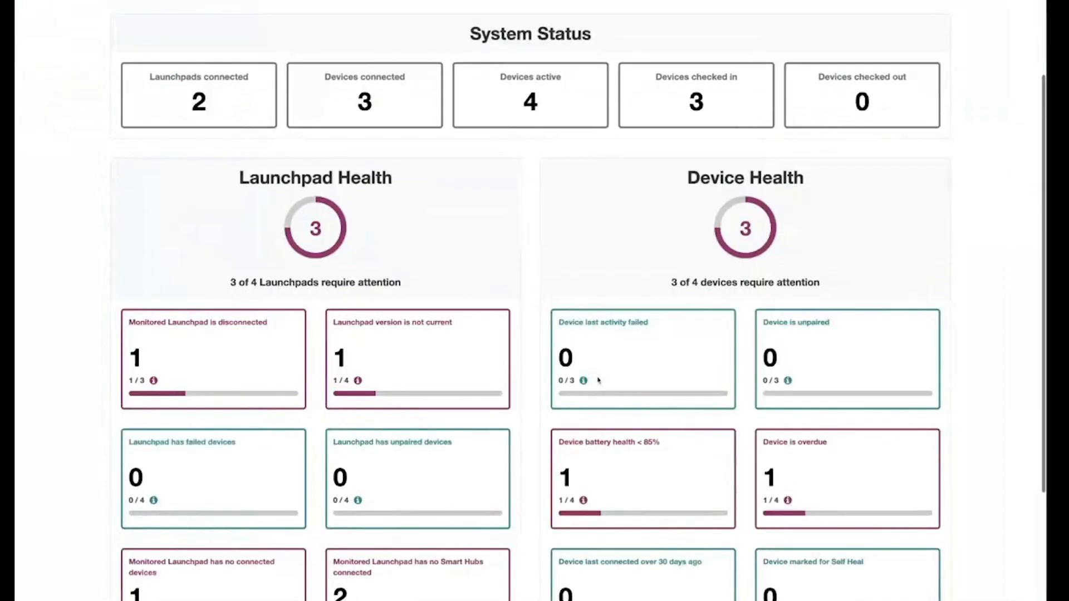
scroll("down", 3)
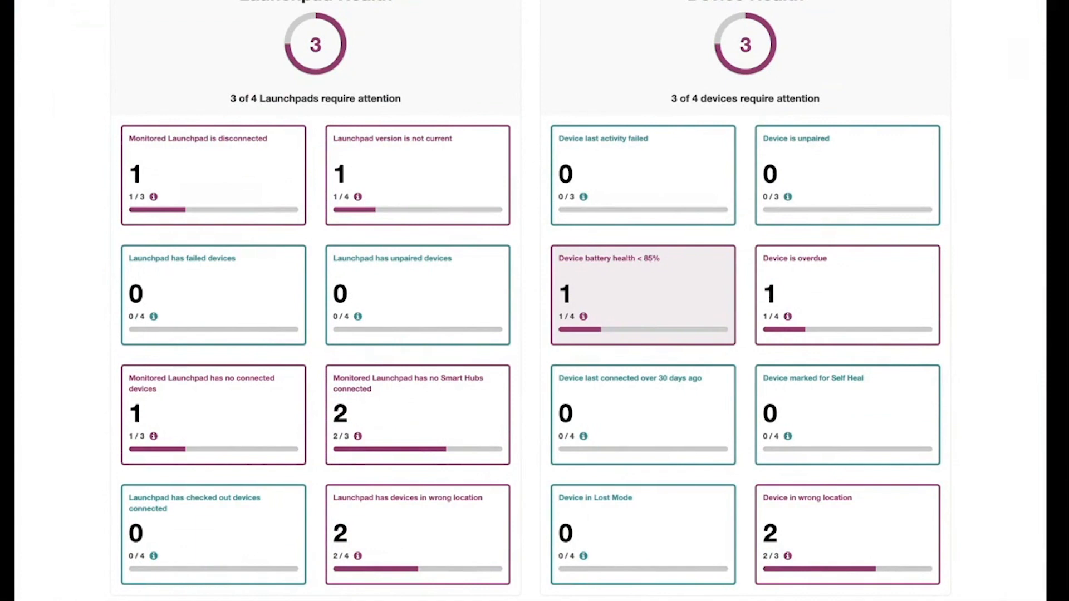
mouse_move(690, 282)
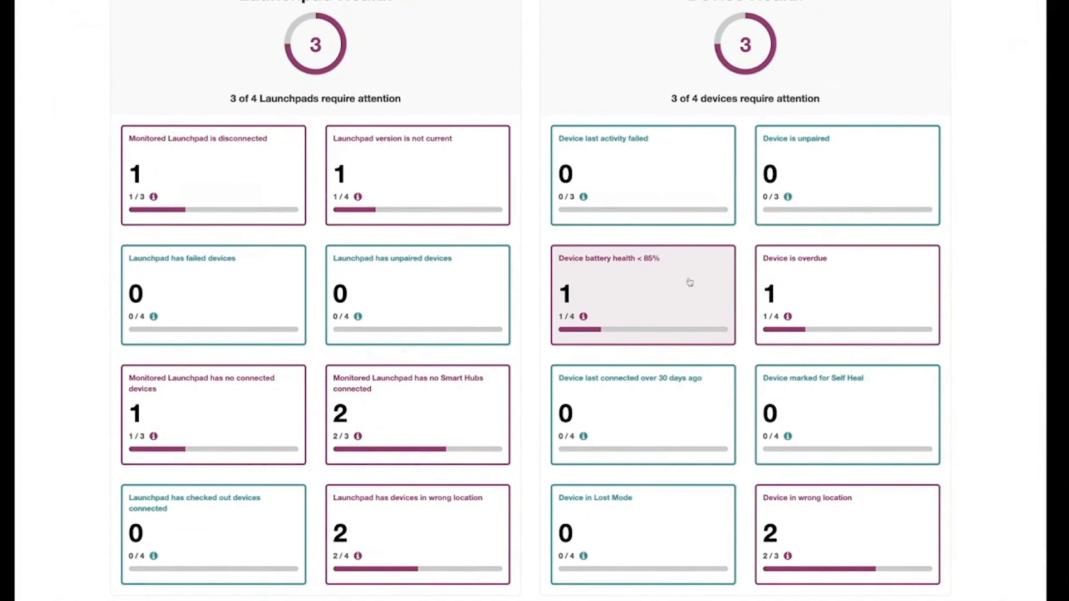